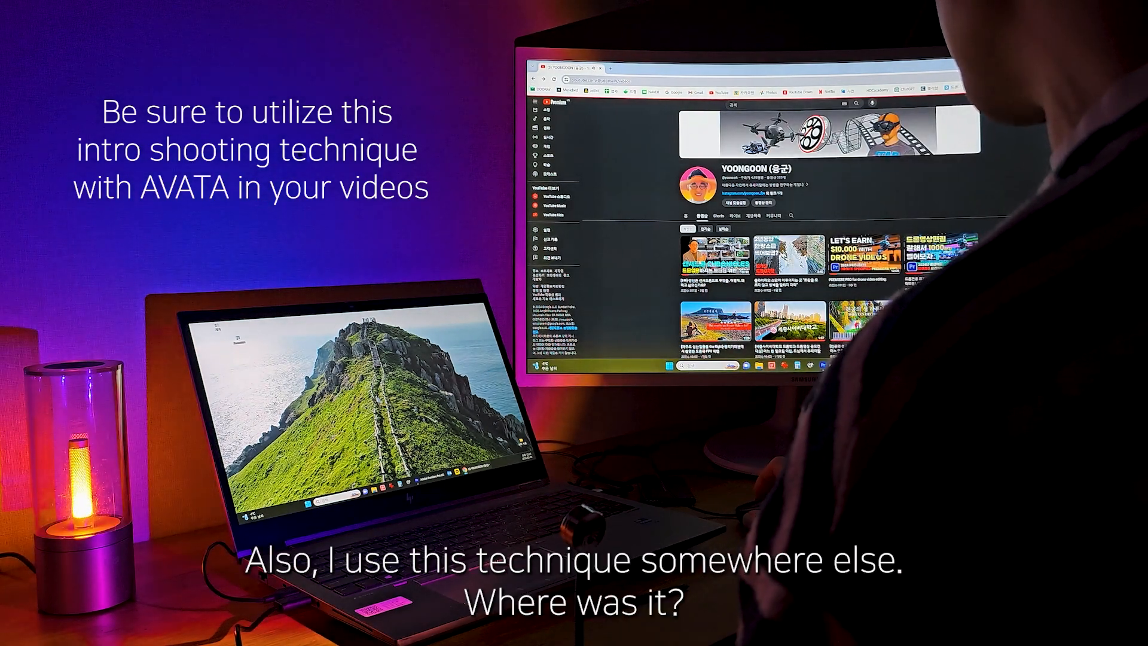
scroll(down, 3)
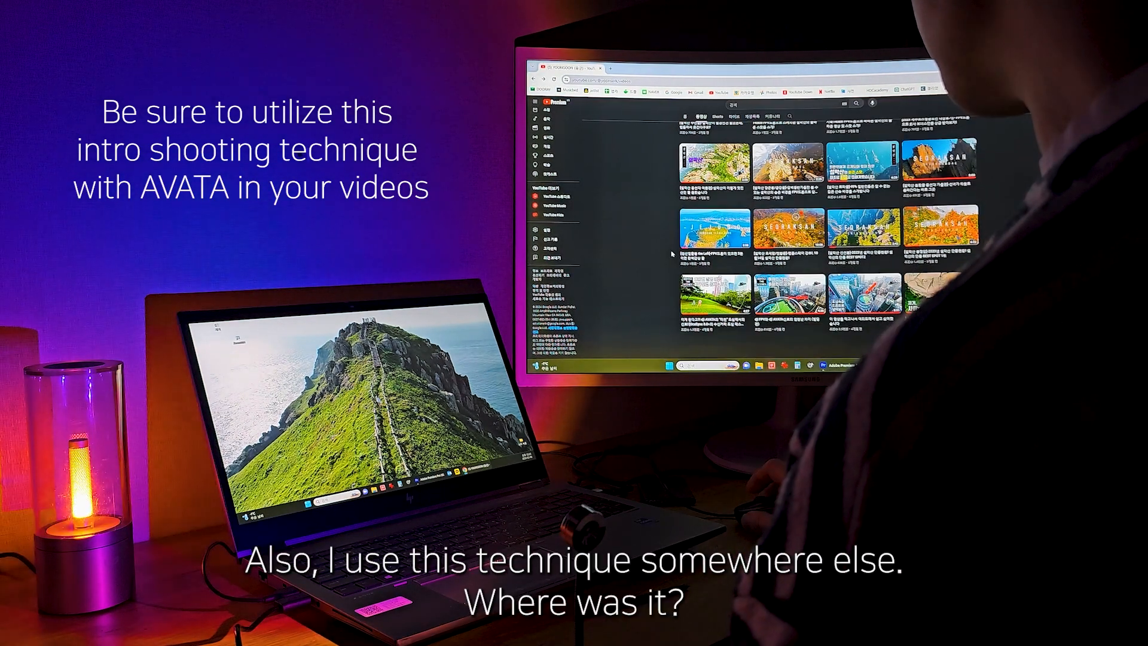